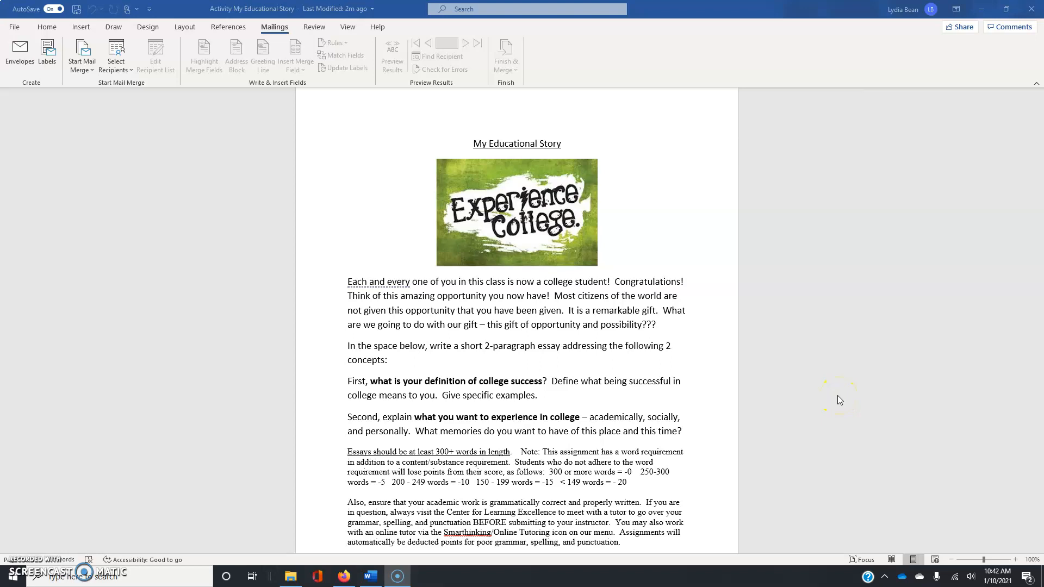
mouse_move(607, 371)
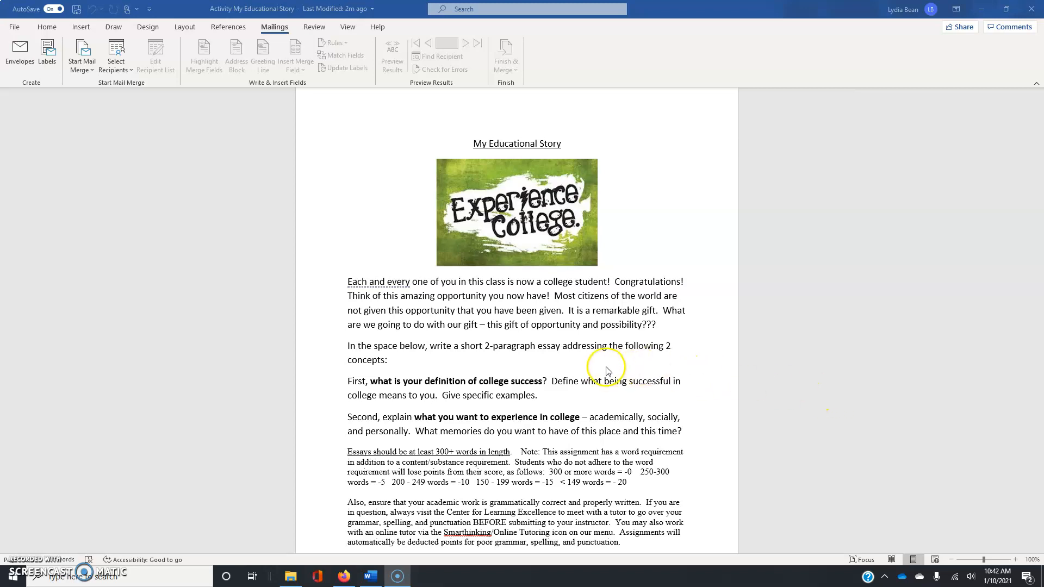
mouse_move(613, 371)
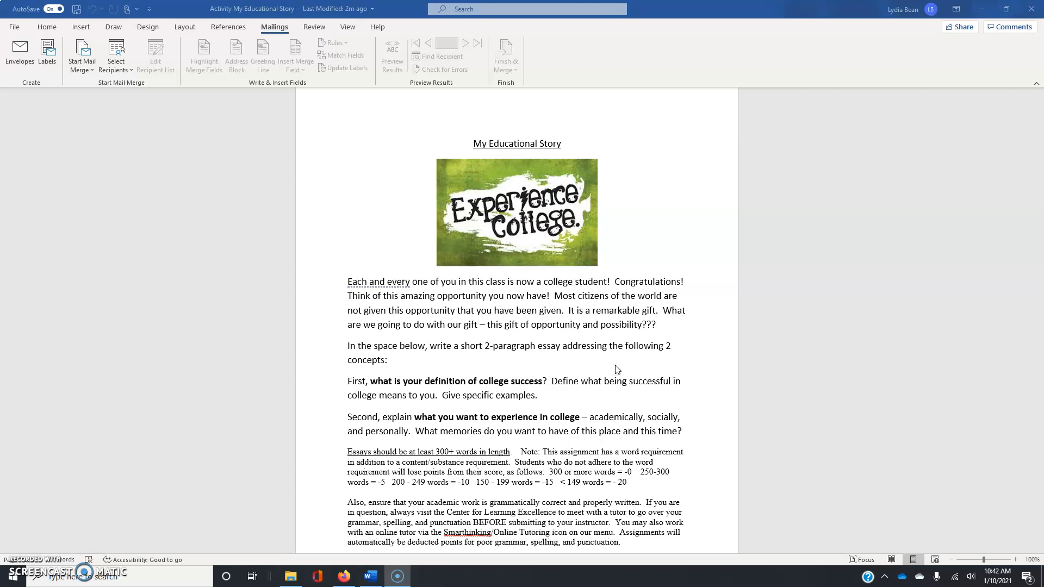
- Scroll to bring the 'definition of college success' paragraph into view
scroll(up, 3)
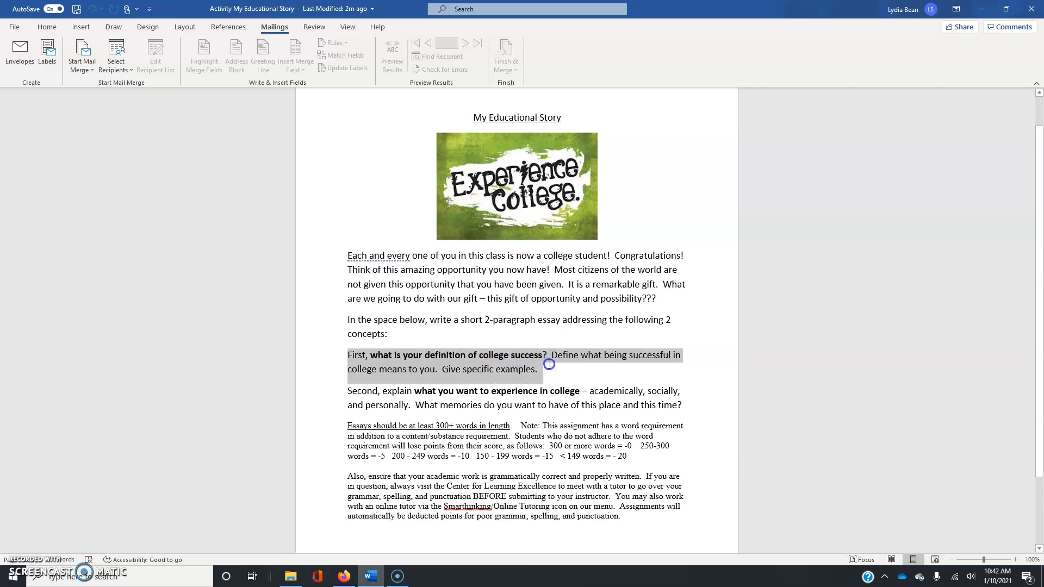
mouse_move(964, 446)
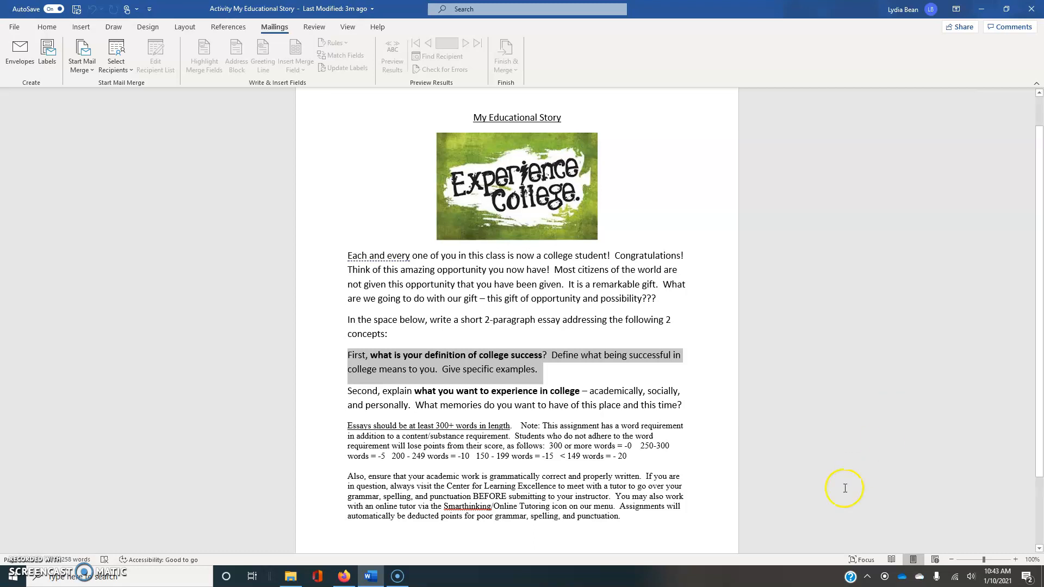
- Single out the '300+ words' grading note, then the grammar and tutoring paragraph
click(349, 391)
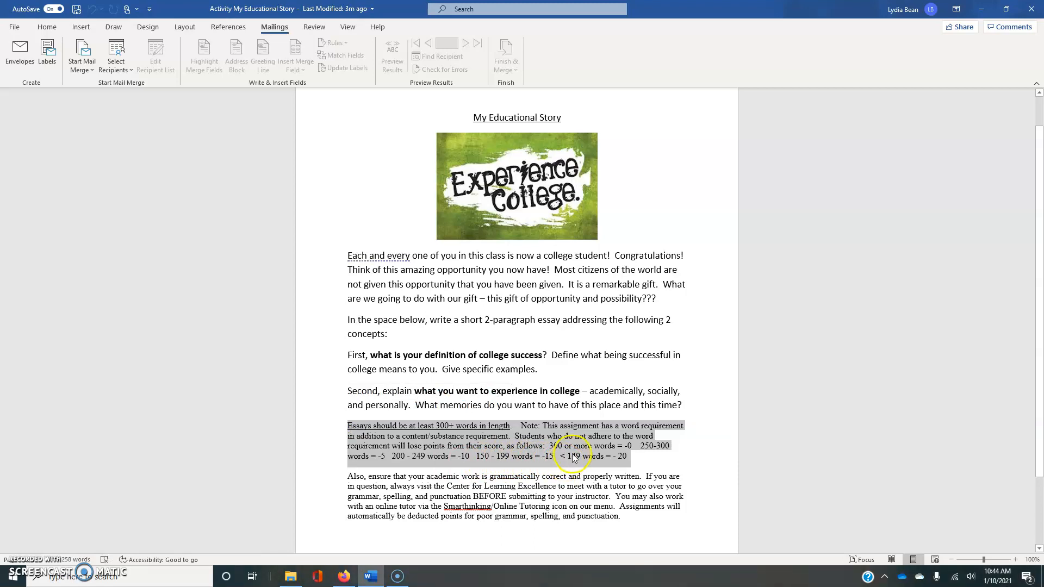
click(455, 496)
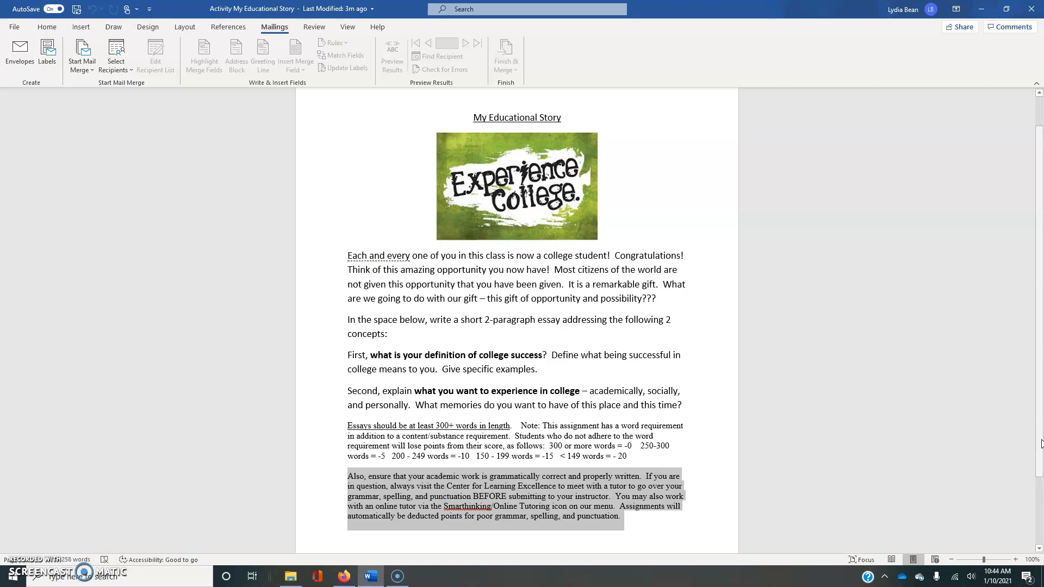
mouse_move(1031, 432)
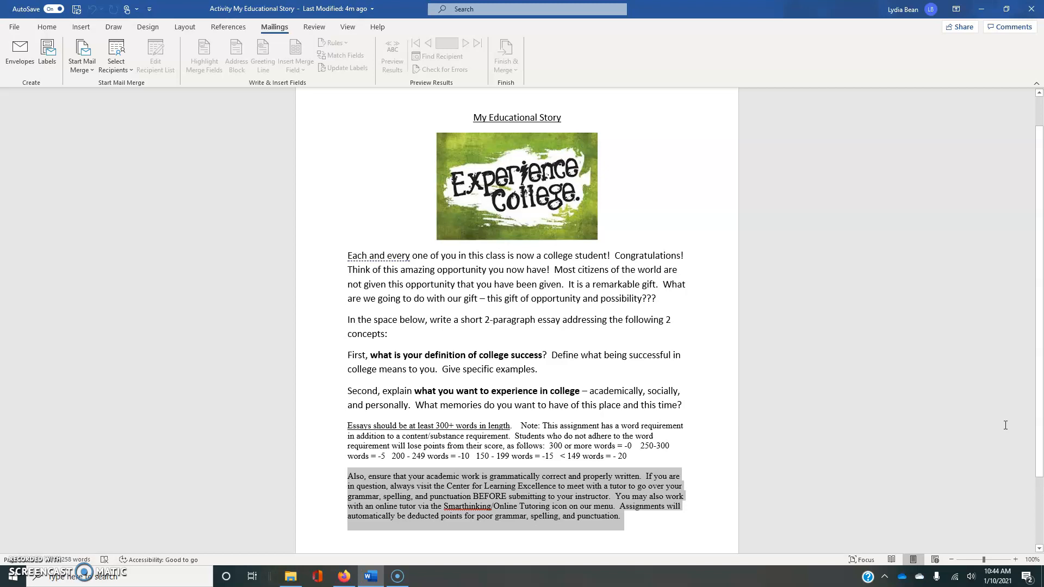
mouse_move(949, 413)
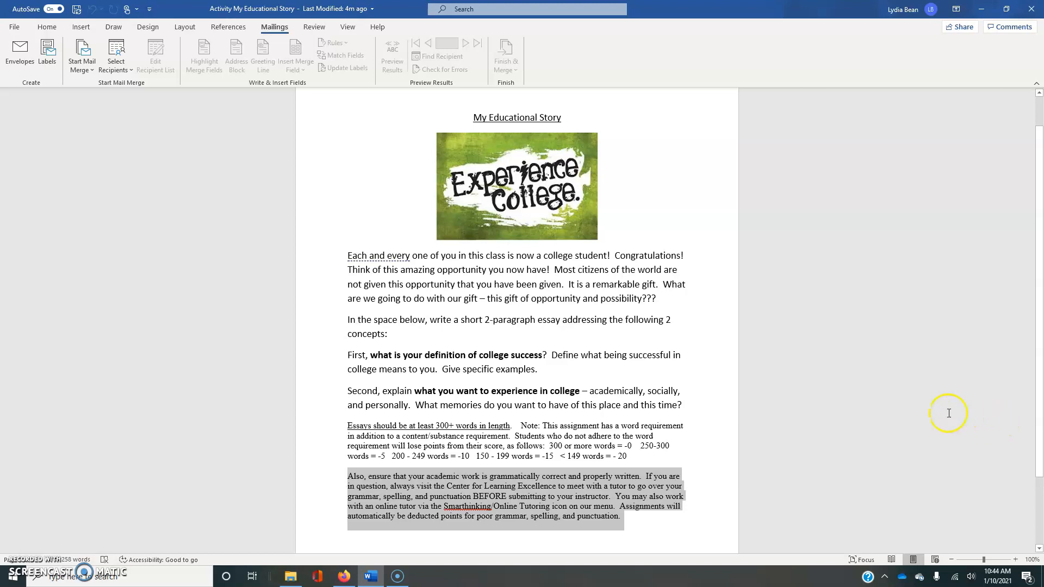
mouse_move(908, 413)
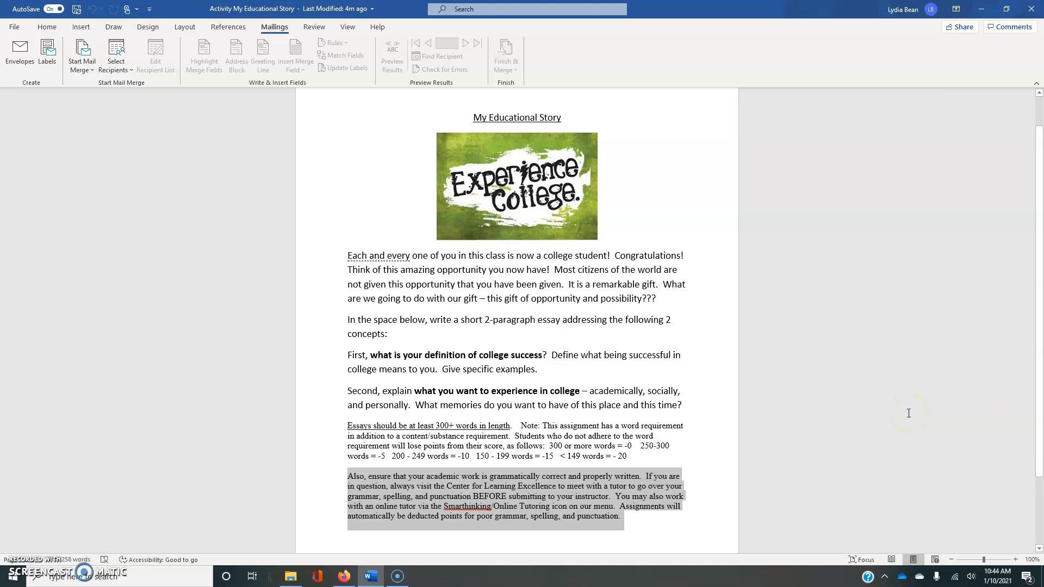